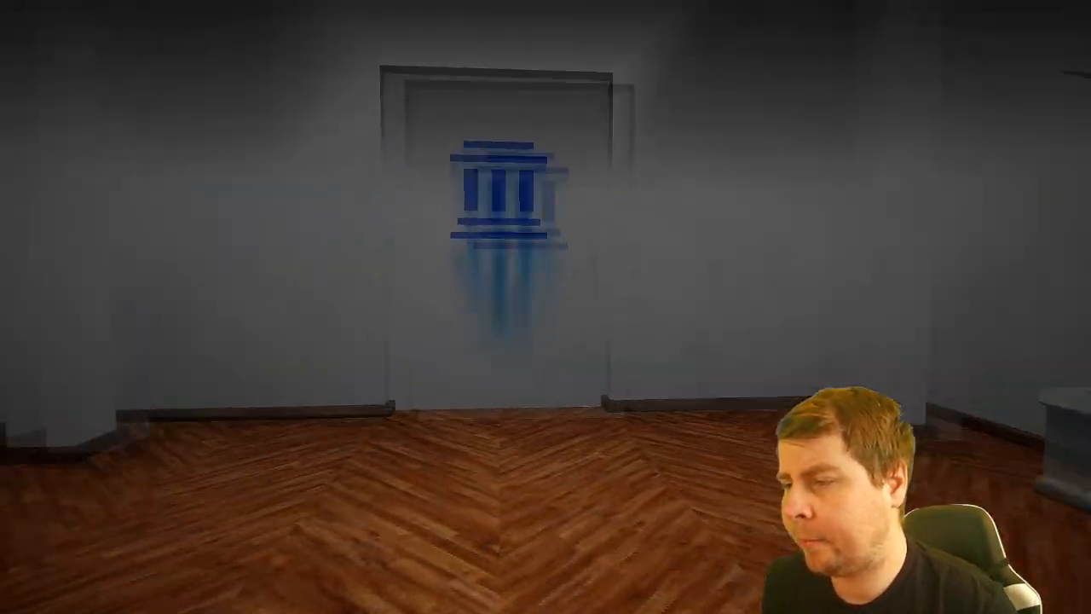
{"action": "mouse_move", "coordinate": [545, 307]}
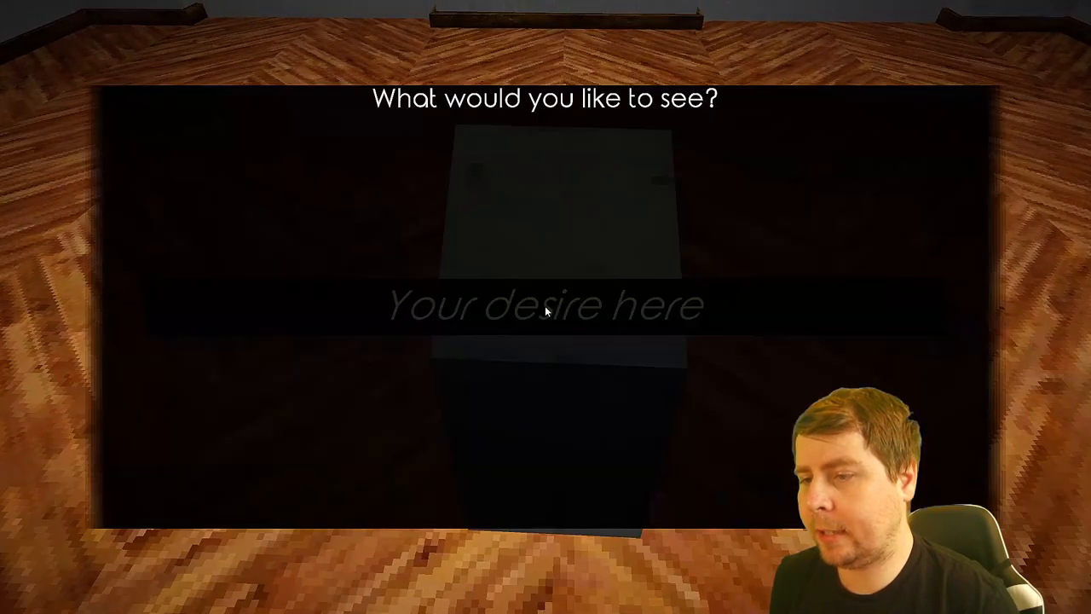
Request a SpongeBob exhibition through the 'Your desire here' prompt
{"action": "left_click", "coordinate": [546, 310]}
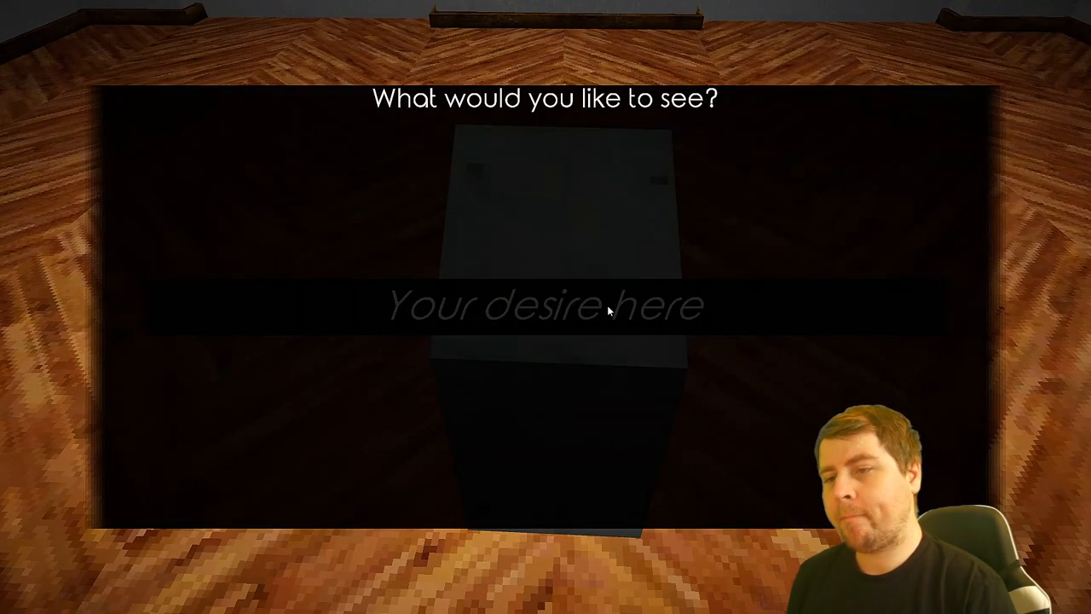
{"action": "type", "text": "spongeb"}
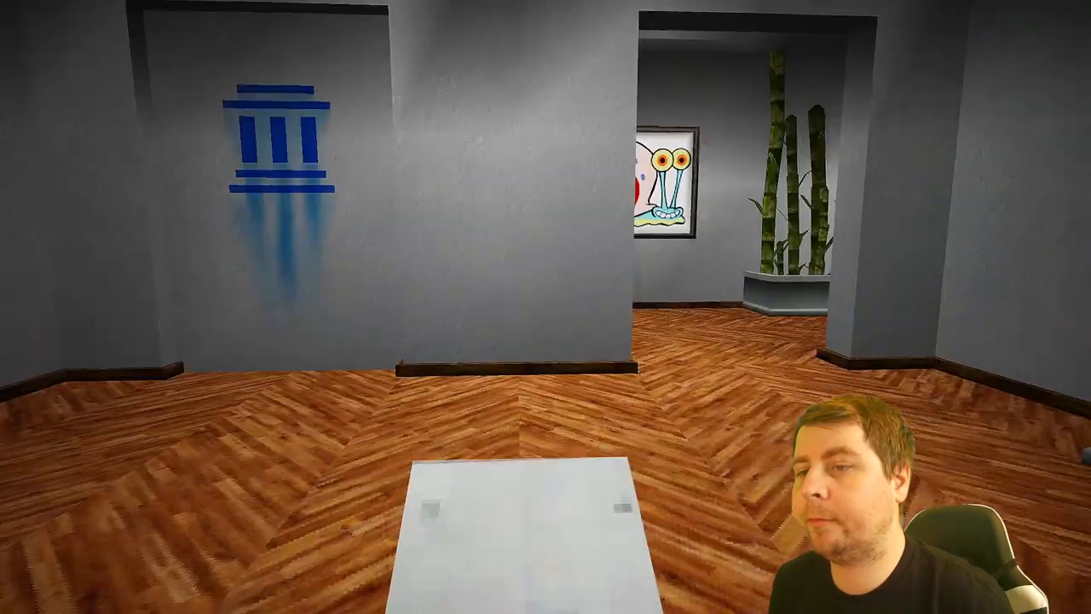
{"action": "mouse_move", "coordinate": [546, 307]}
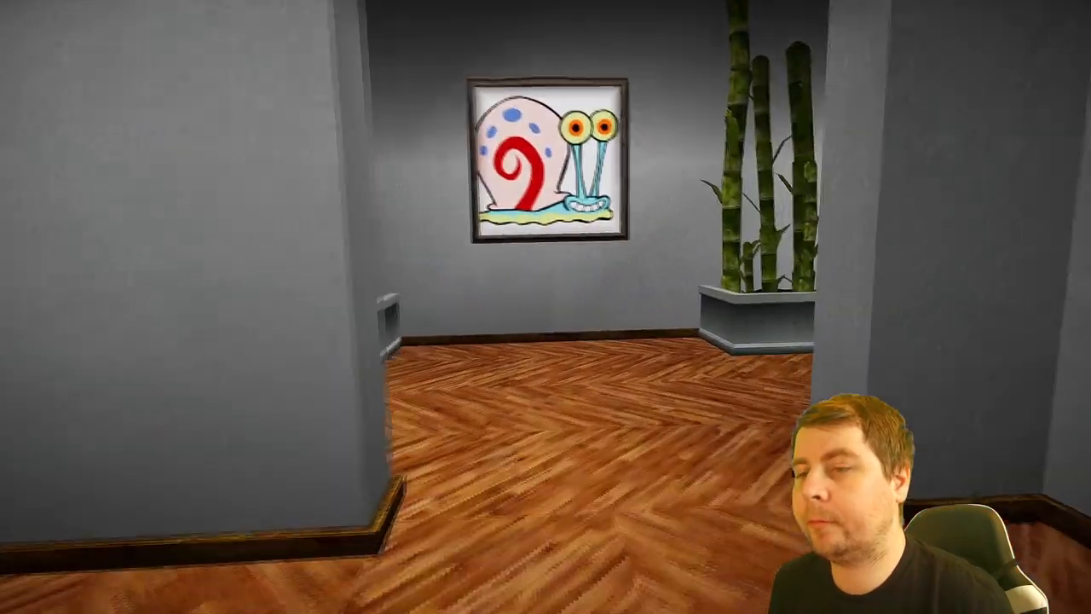
{"action": "mouse_move", "coordinate": [545, 307]}
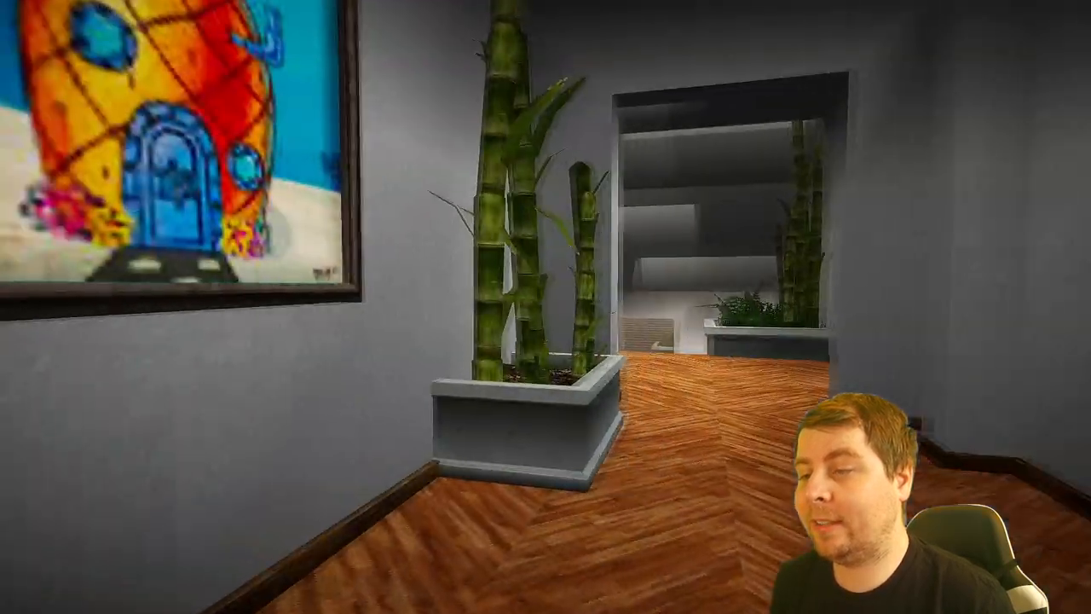
{"action": "mouse_move", "coordinate": [546, 307]}
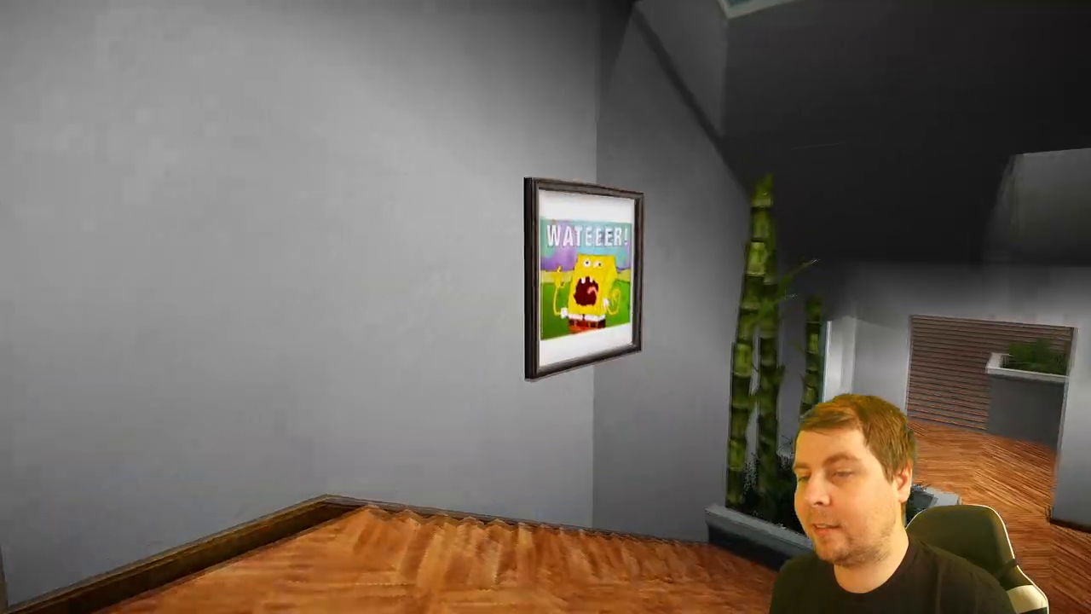
{"action": "mouse_move", "coordinate": [546, 307]}
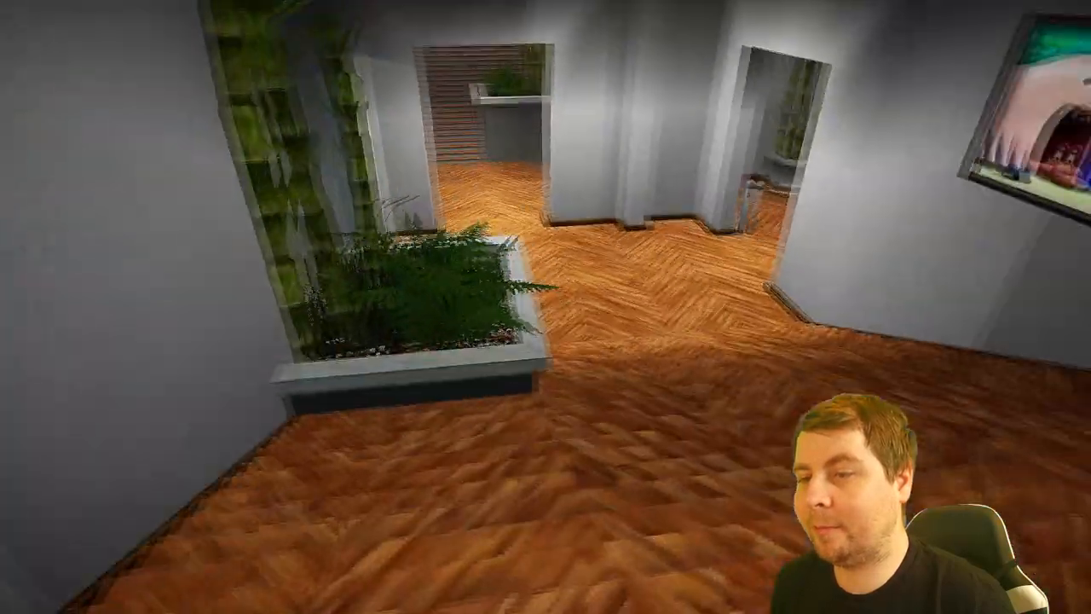
{"action": "mouse_move", "coordinate": [545, 307]}
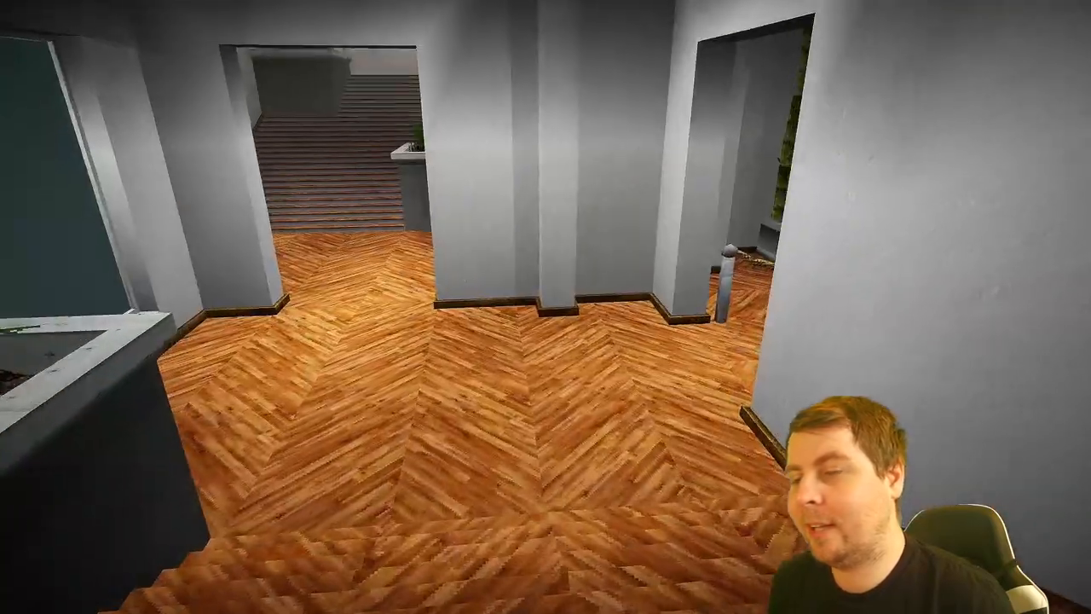
{"action": "mouse_move", "coordinate": [545, 307]}
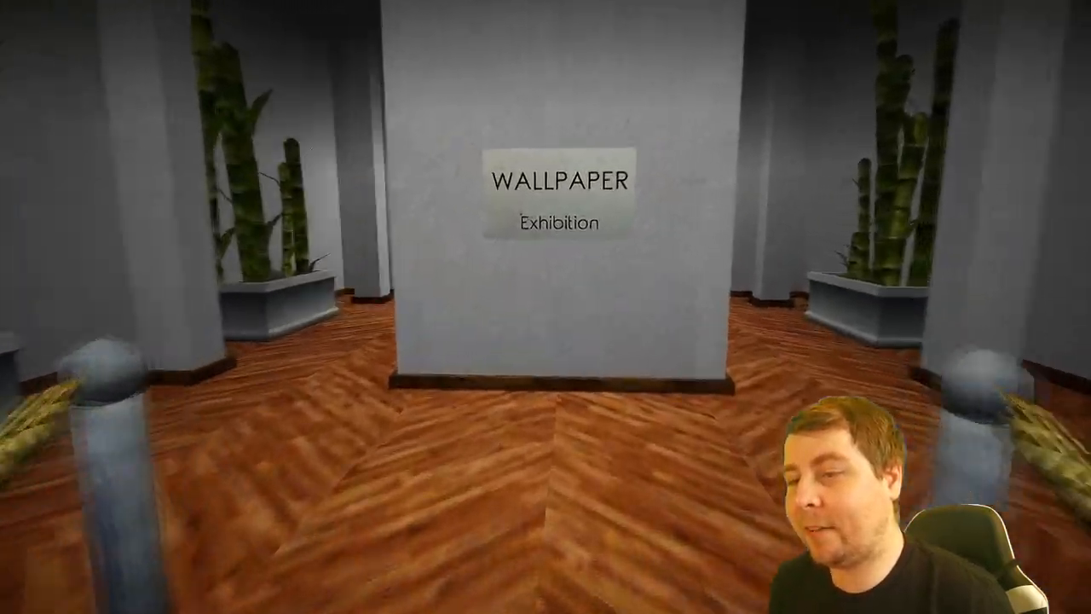
{"action": "mouse_move", "coordinate": [545, 307]}
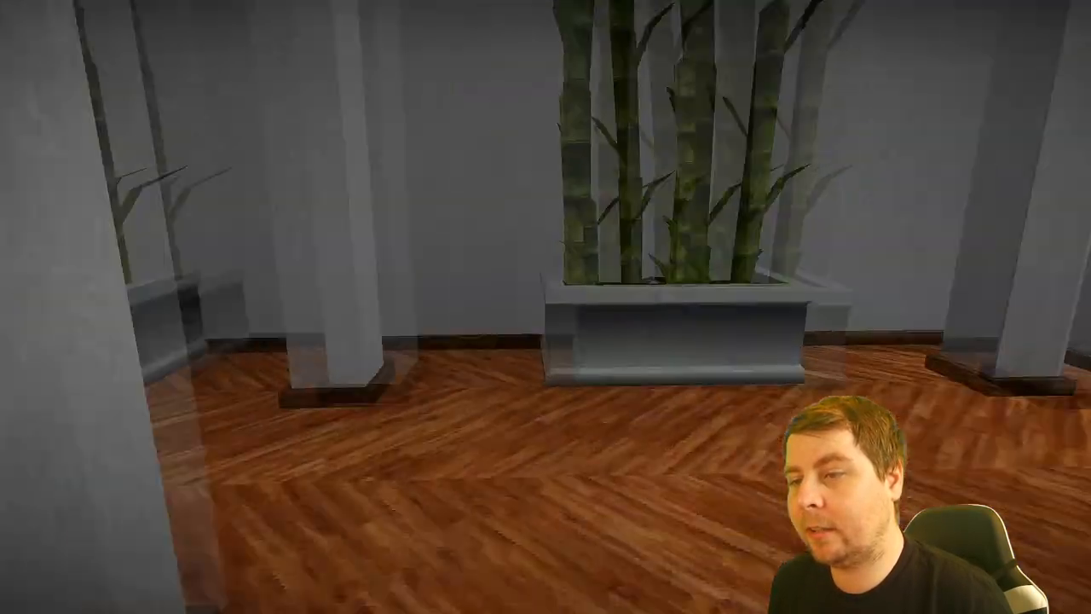
{"action": "mouse_move", "coordinate": [545, 307]}
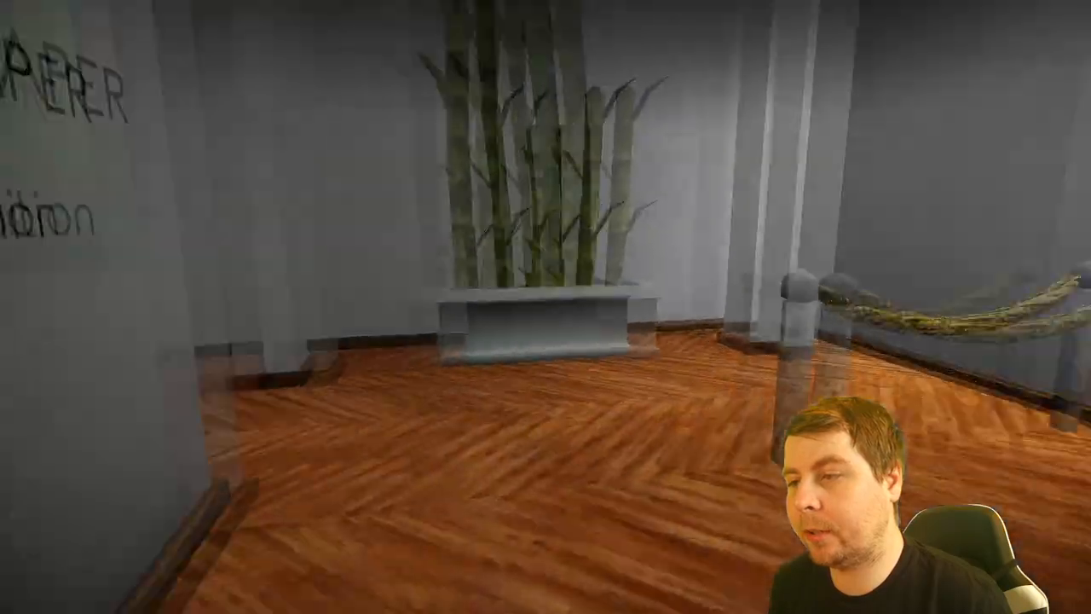
{"action": "mouse_move", "coordinate": [546, 307]}
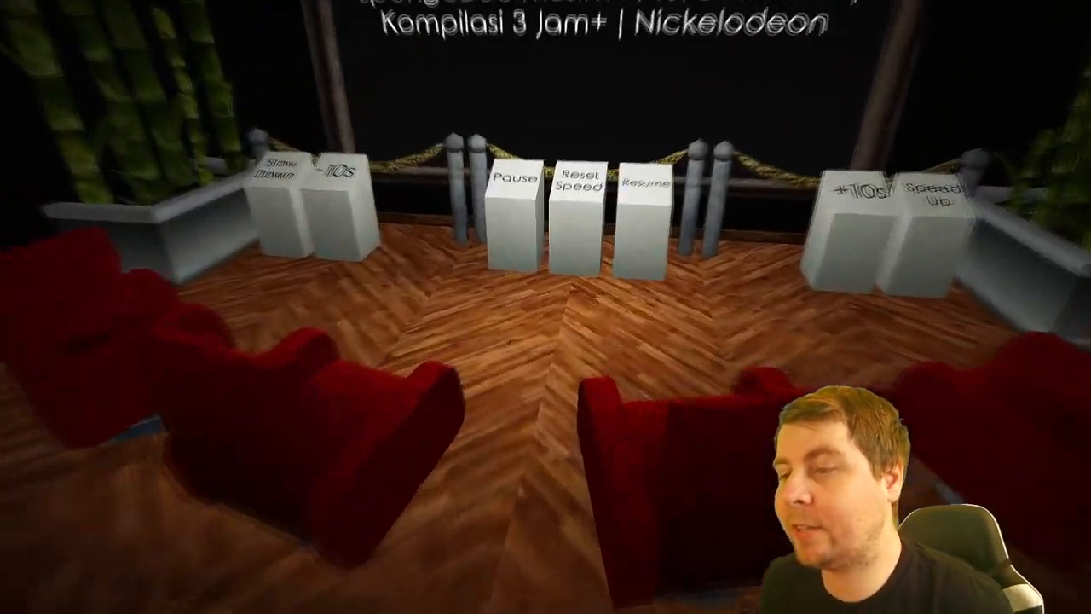
{"action": "mouse_move", "coordinate": [546, 306]}
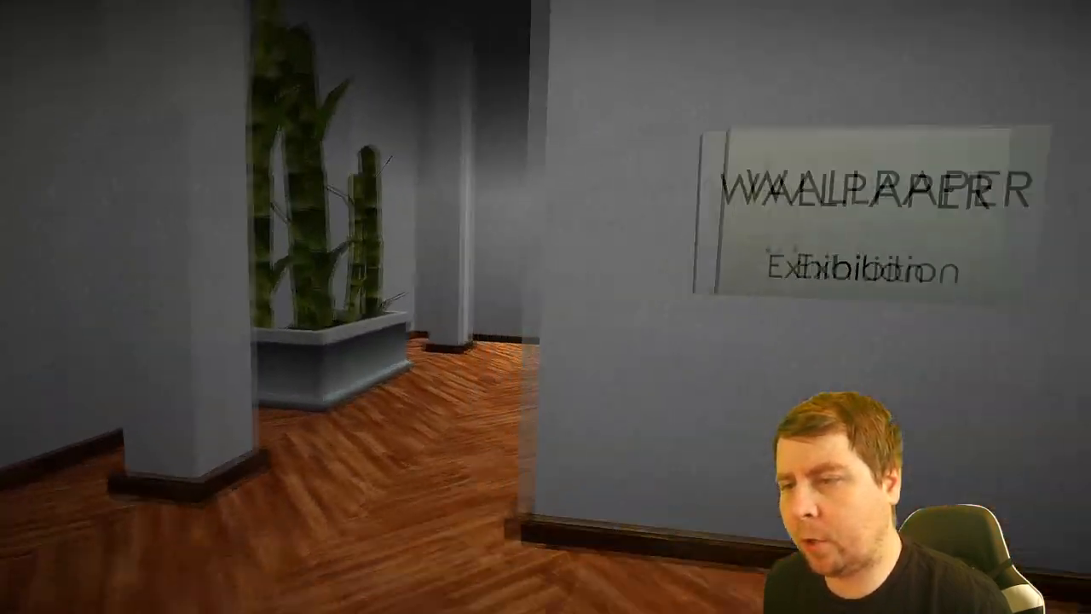
{"action": "mouse_move", "coordinate": [545, 306]}
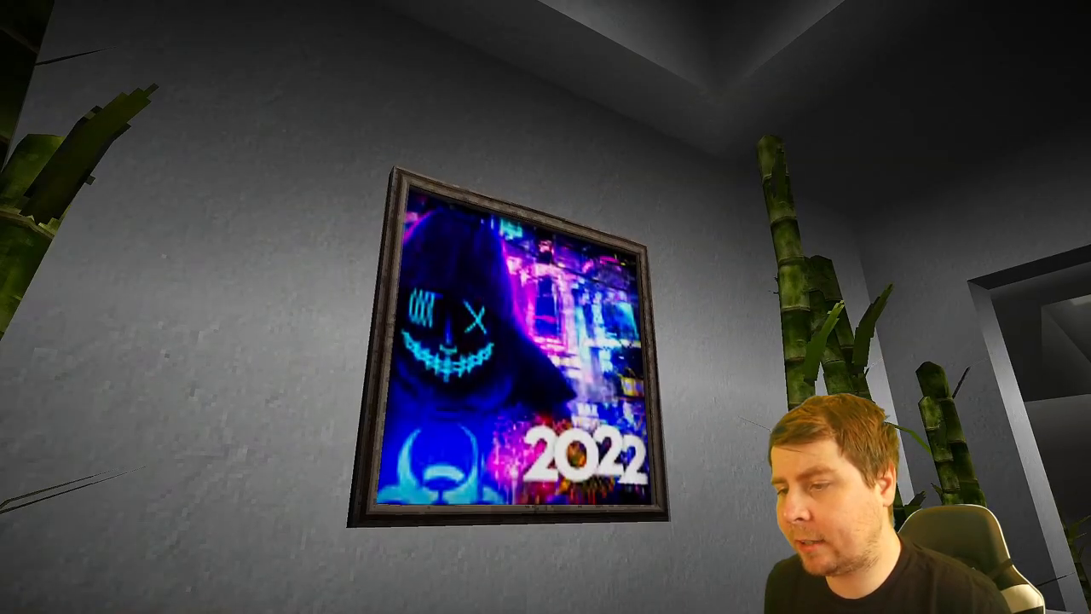
{"action": "mouse_move", "coordinate": [545, 307]}
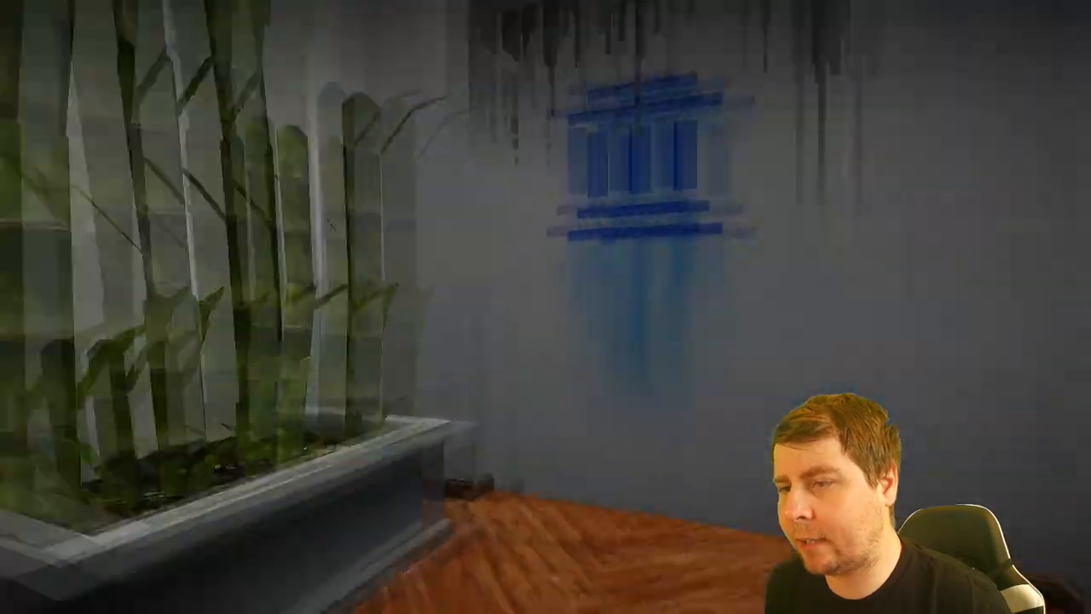
{"action": "mouse_move", "coordinate": [545, 307]}
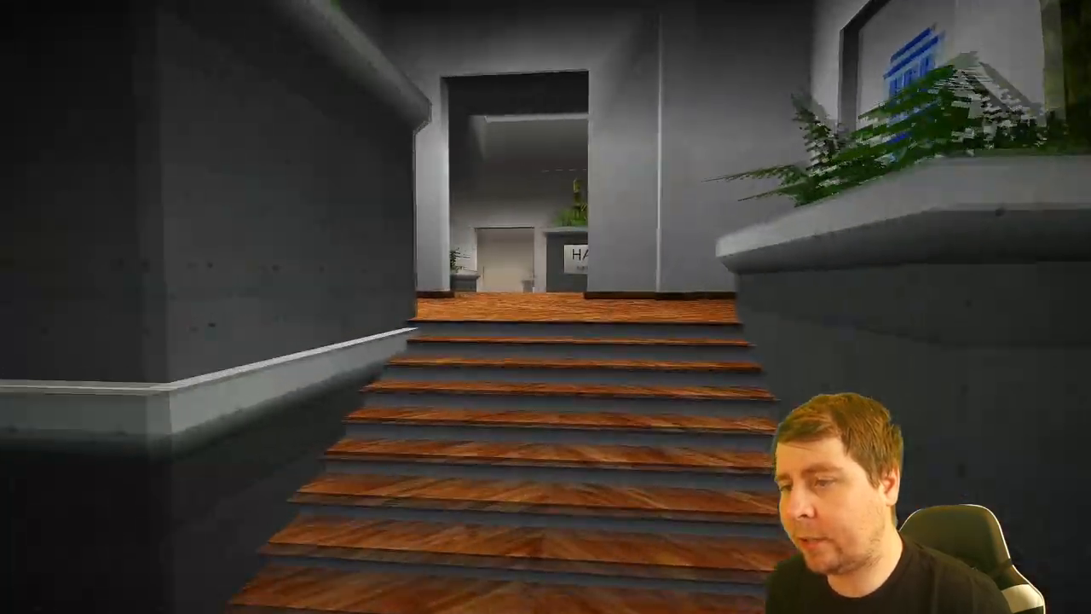
Walk up the staircase to the upper hall with the Hair exhibition sign
{"action": "key", "text": "w"}
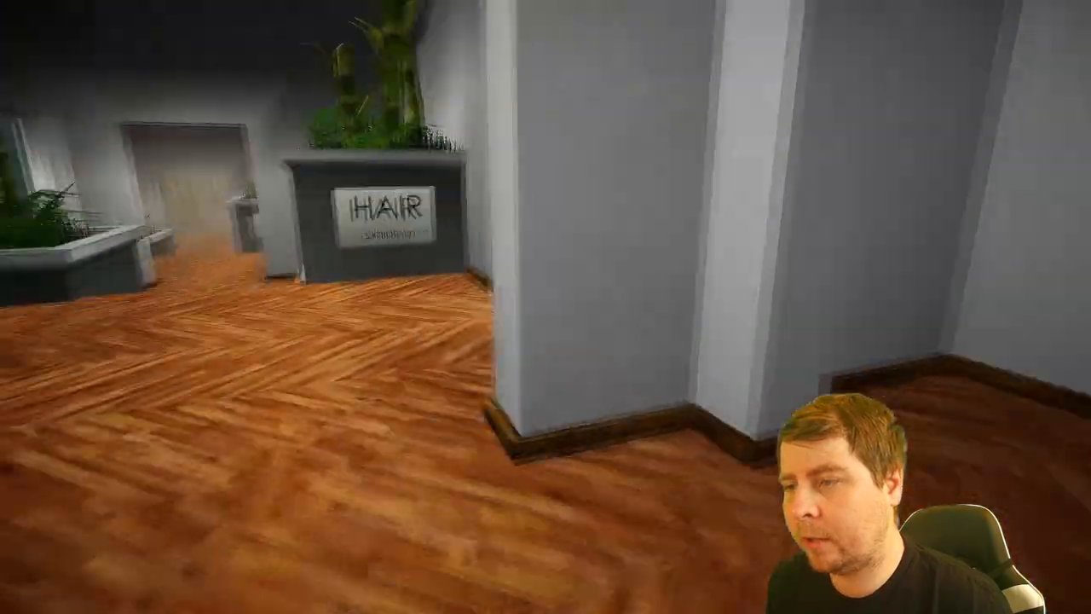
{"action": "mouse_move", "coordinate": [546, 307]}
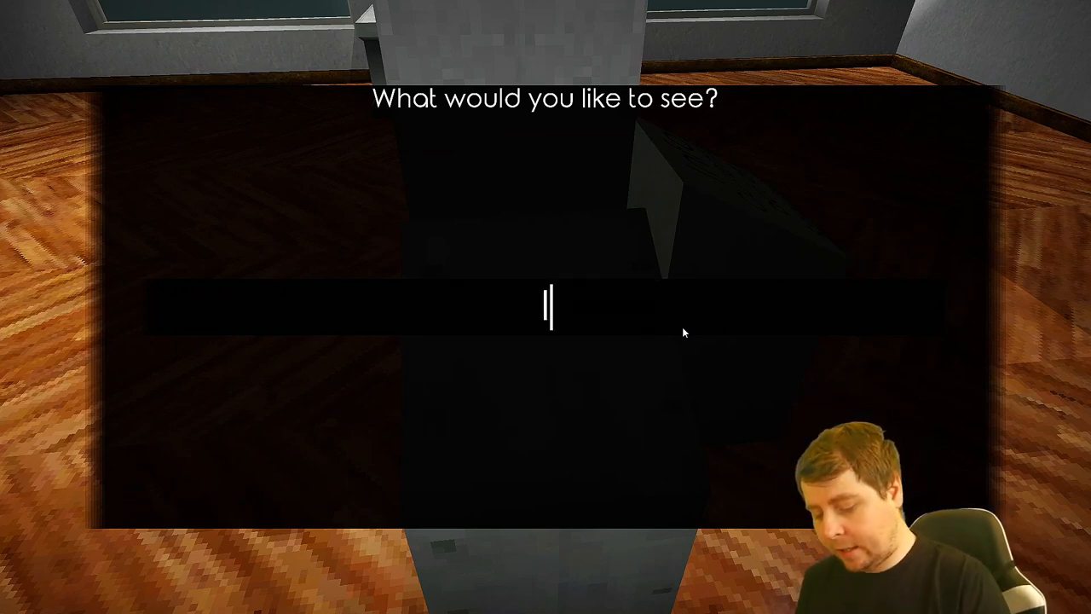
Request an 'Ichigo K' exhibition, then walk to the Brown Hair Exhibition sign
{"action": "type", "text": "Ichigo K"}
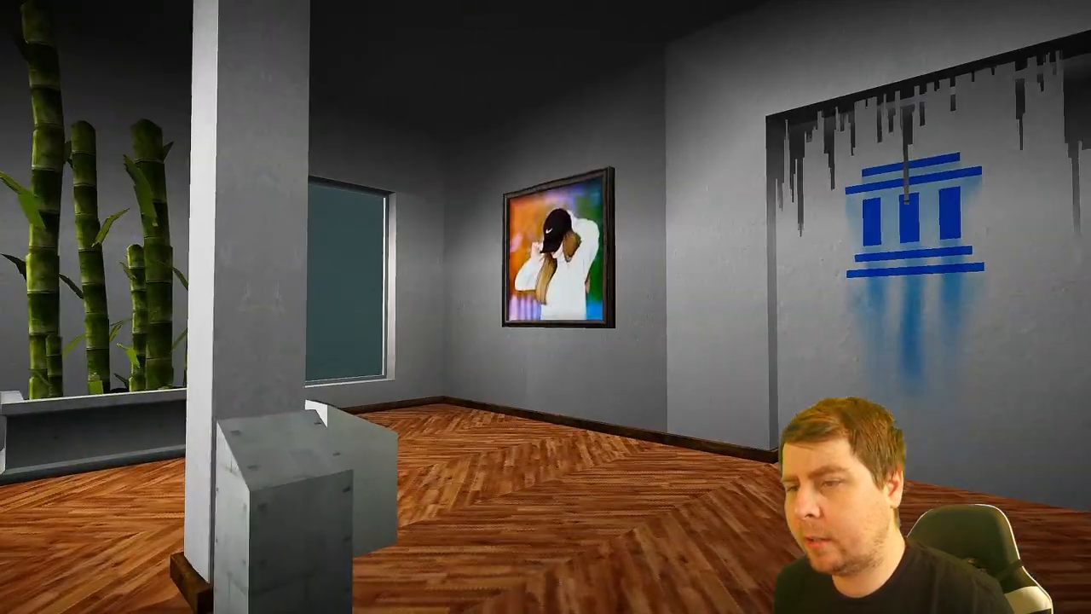
{"action": "mouse_move", "coordinate": [545, 307]}
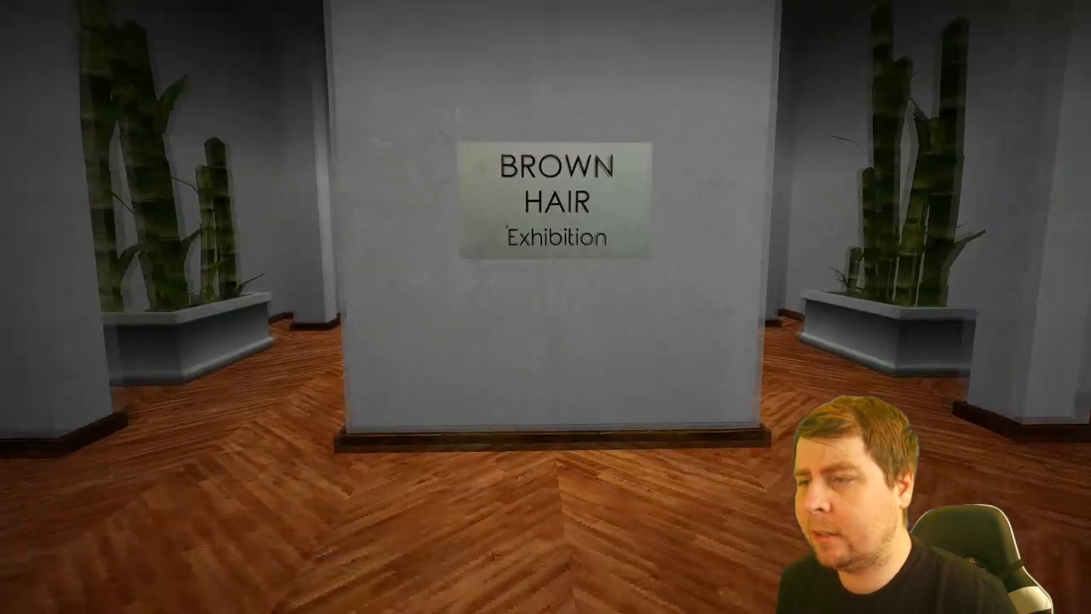
{"action": "key", "text": "w"}
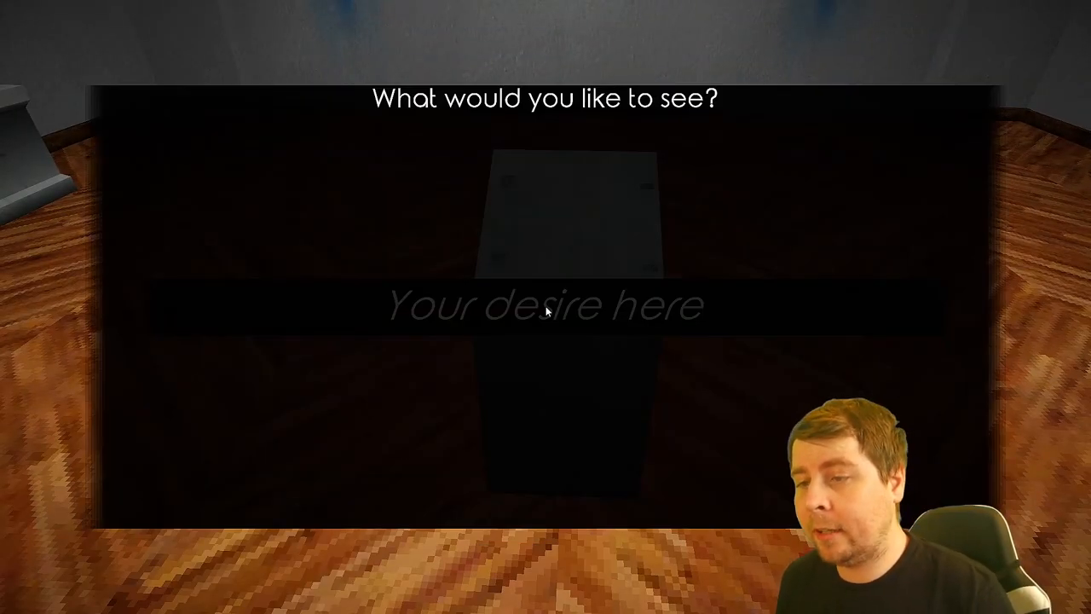
Submit 'Ichigo Kurasaki' as the gallery's subject prompt
{"action": "left_click", "coordinate": [545, 307]}
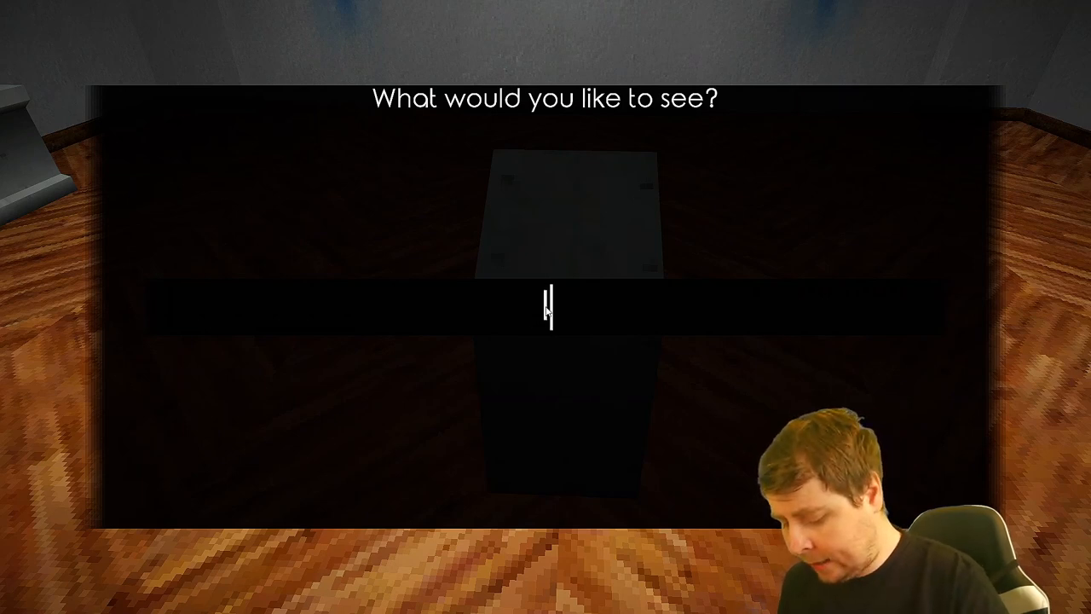
{"action": "type", "text": "Ichigo"}
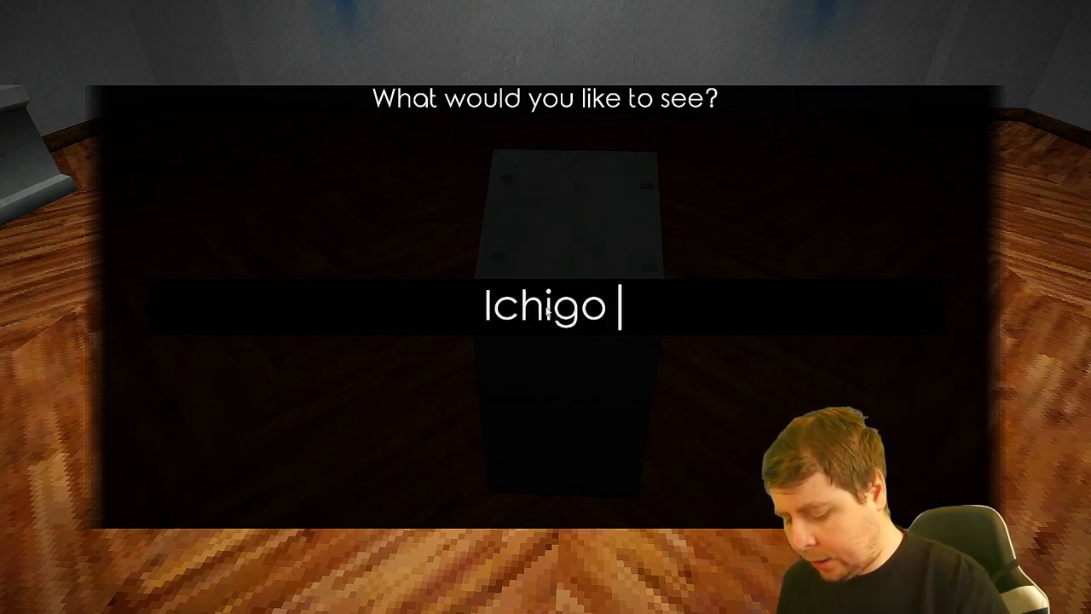
{"action": "type", "text": "Kurasaki"}
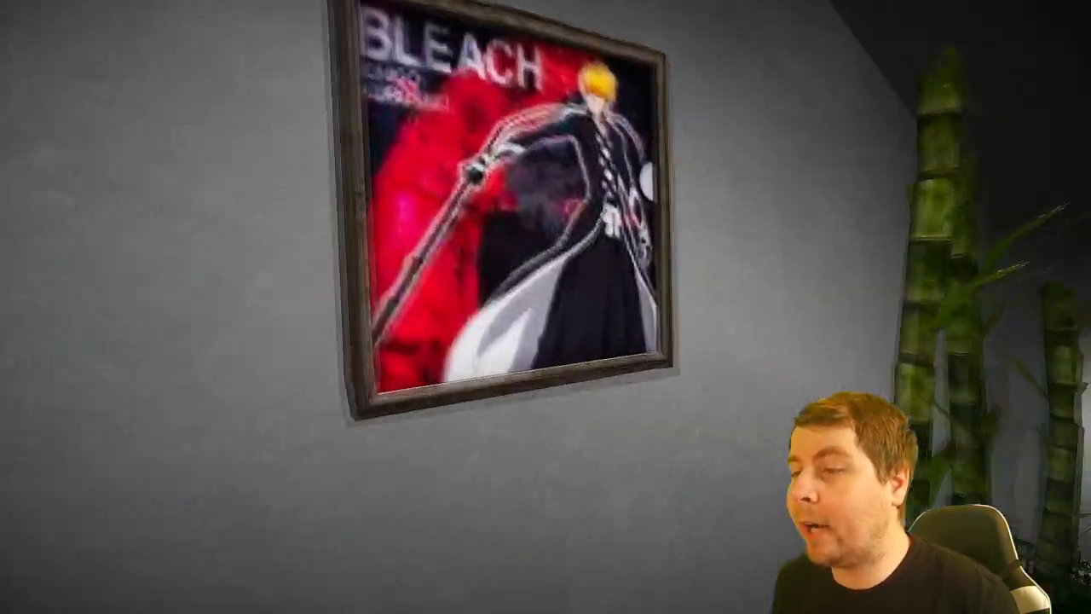
{"action": "mouse_move", "coordinate": [546, 307]}
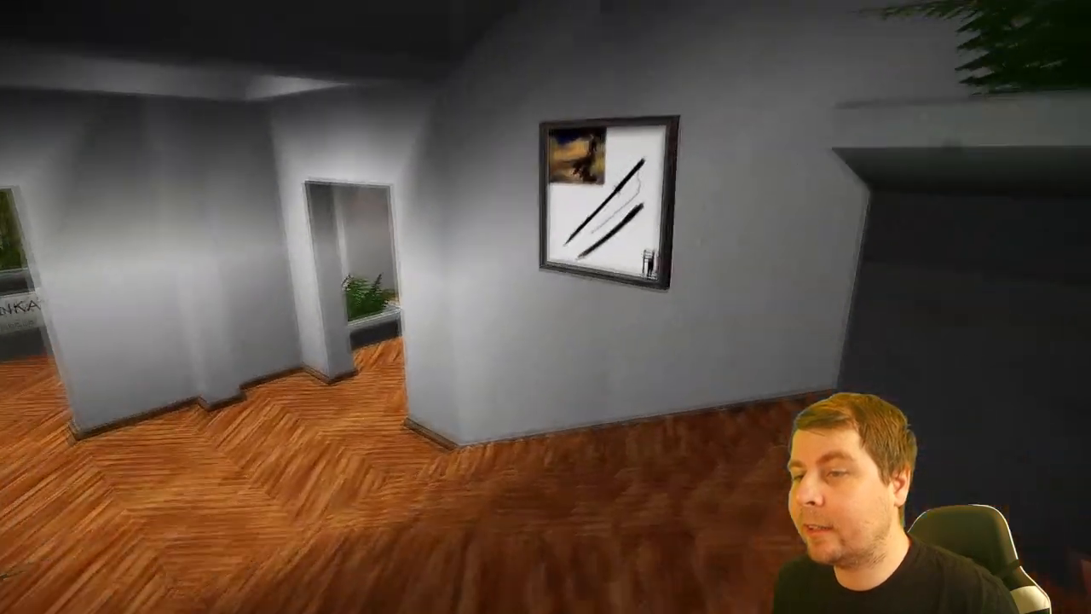
{"action": "mouse_move", "coordinate": [545, 307]}
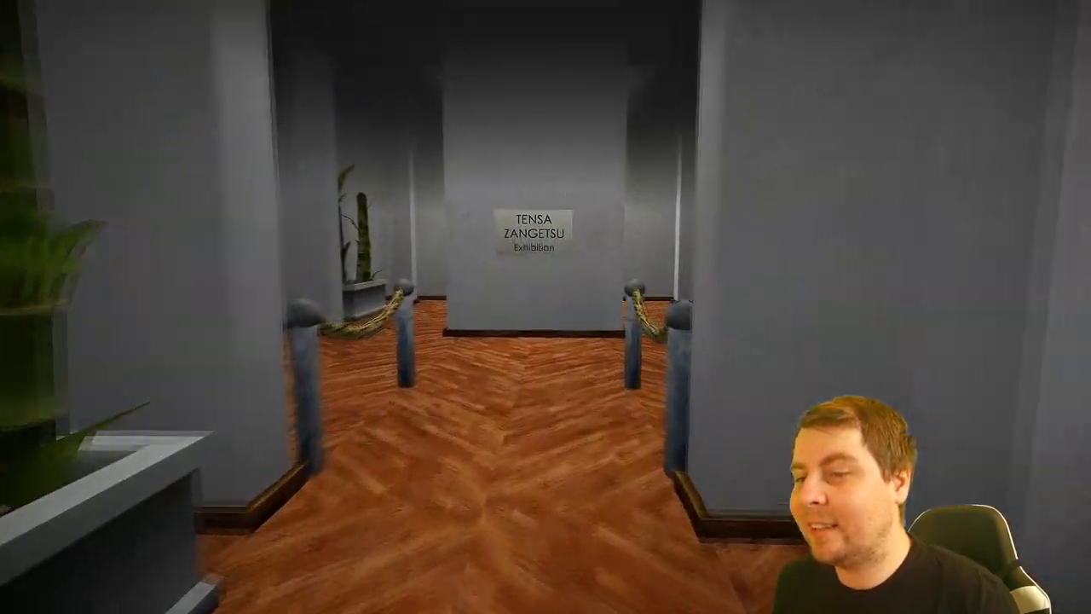
{"action": "mouse_move", "coordinate": [545, 307]}
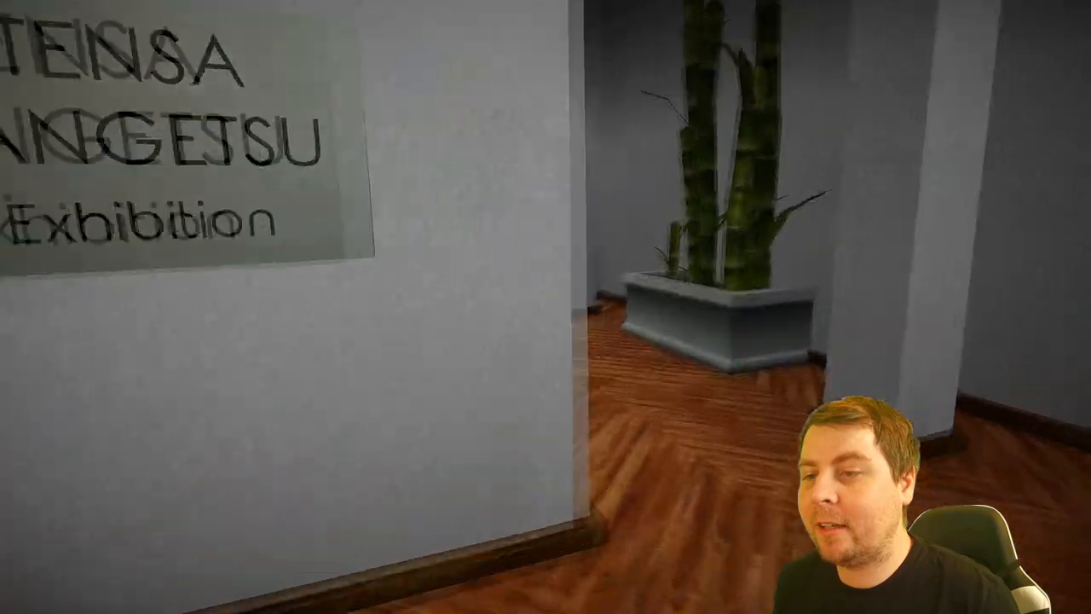
{"action": "mouse_move", "coordinate": [545, 307]}
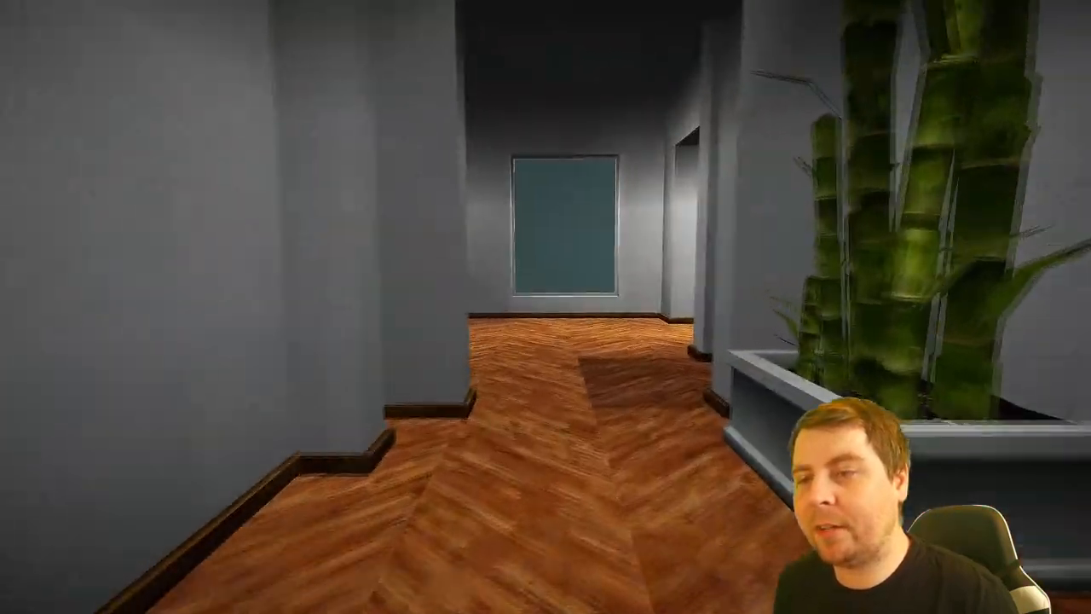
{"action": "mouse_move", "coordinate": [545, 307]}
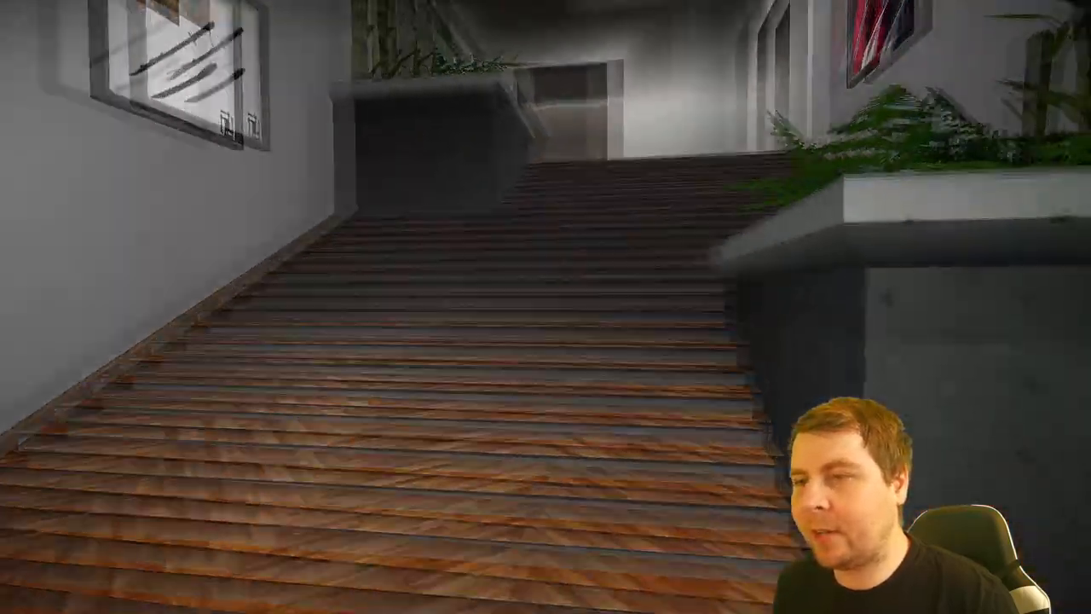
{"action": "key", "text": "w"}
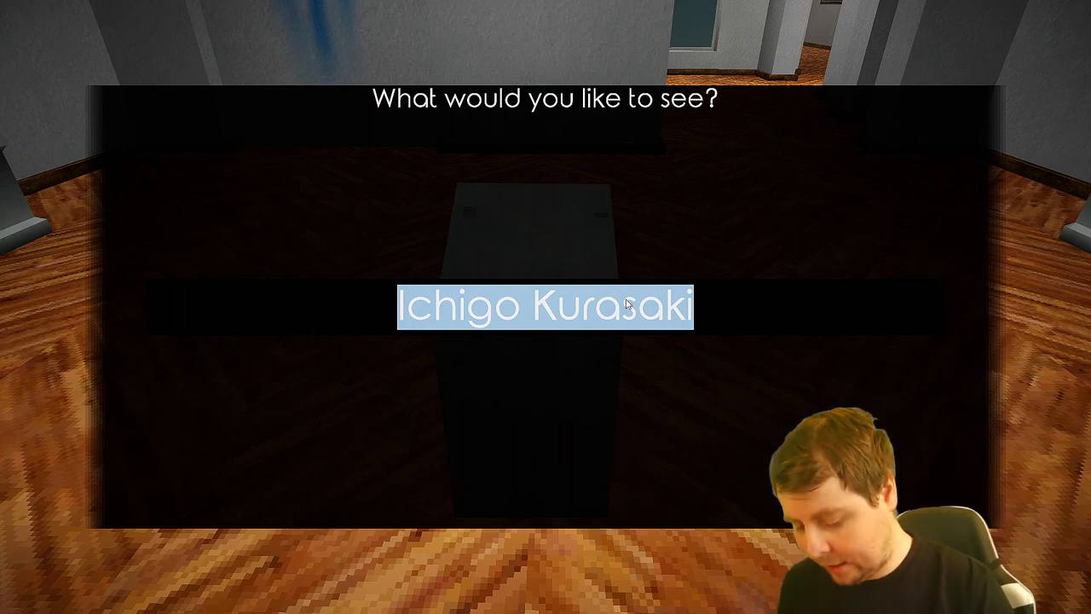
Overwrite the prompt text with 'Mie Goreng with Baso'
{"action": "type", "text": "Mie Goreng"}
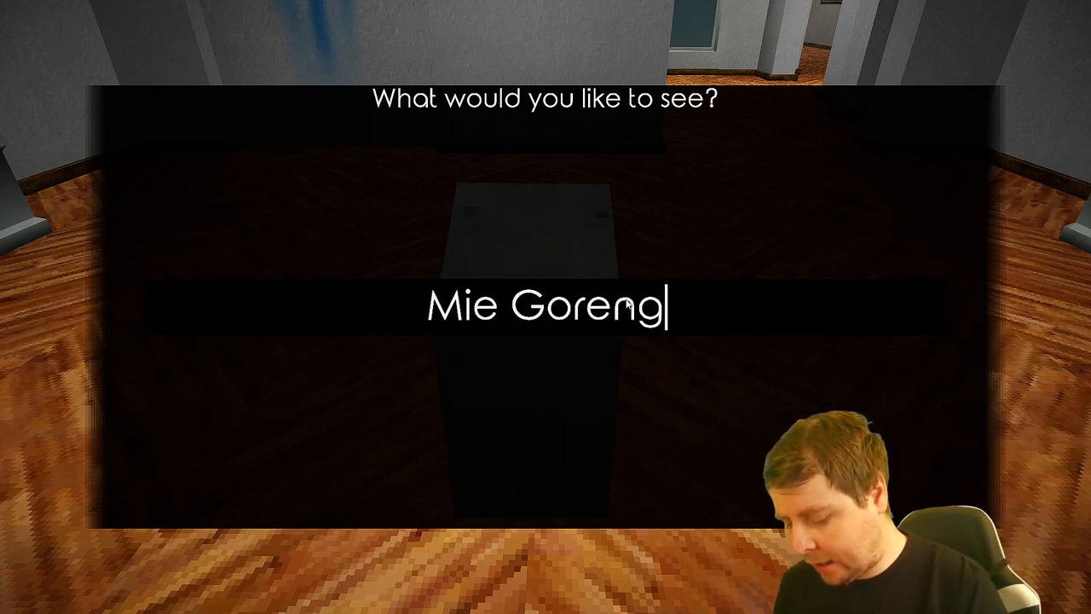
{"action": "type", "text": "with Baso"}
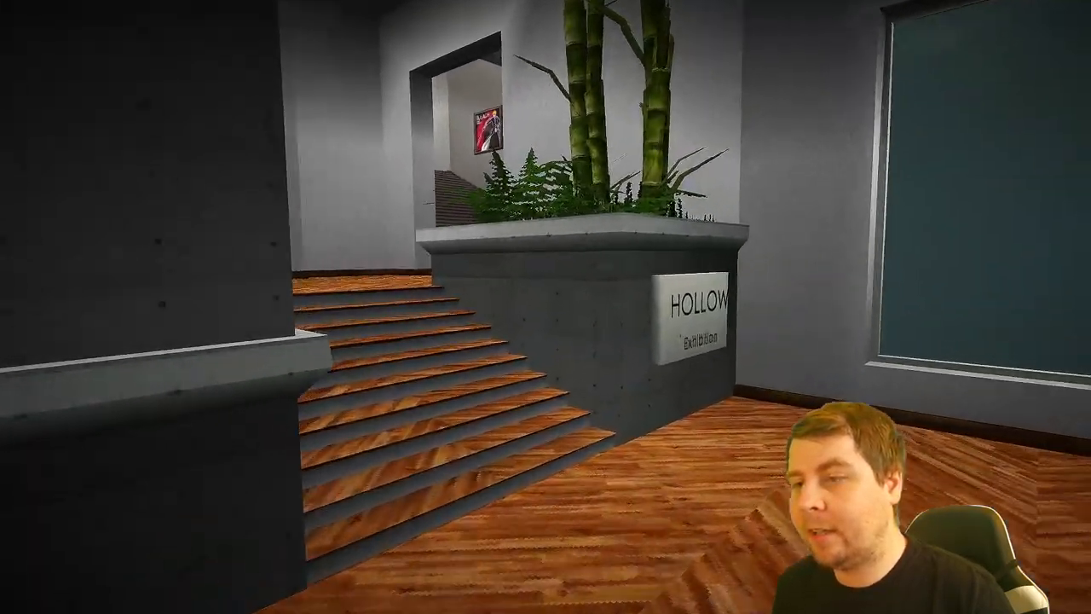
{"action": "mouse_move", "coordinate": [546, 307]}
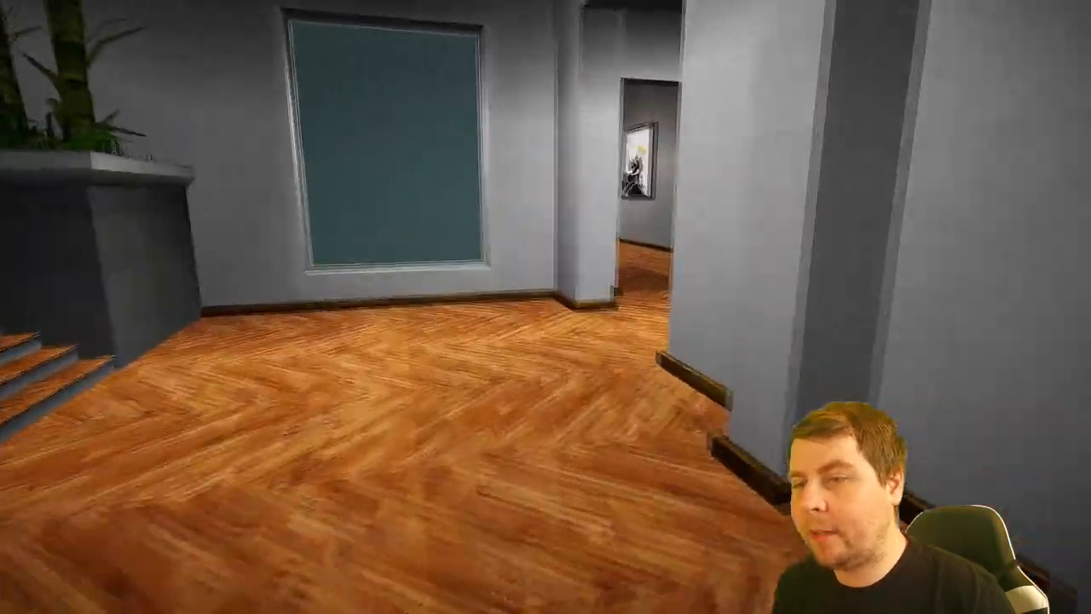
{"action": "mouse_move", "coordinate": [546, 307]}
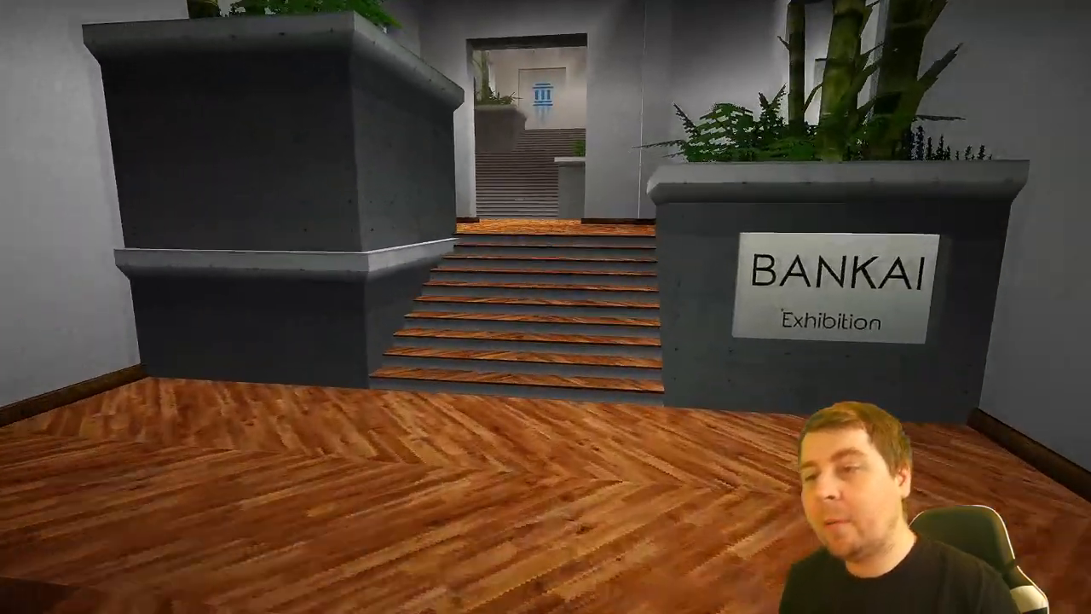
Walk up the stairs into the Aizen exhibition to view its framed pictures
{"action": "key", "text": "w"}
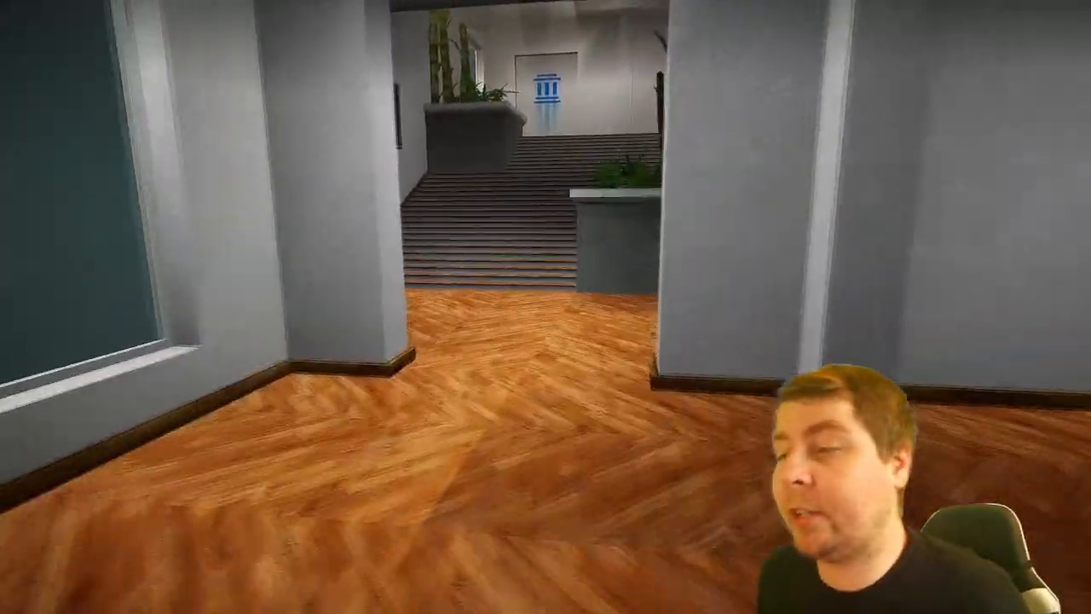
{"action": "mouse_move", "coordinate": [546, 307]}
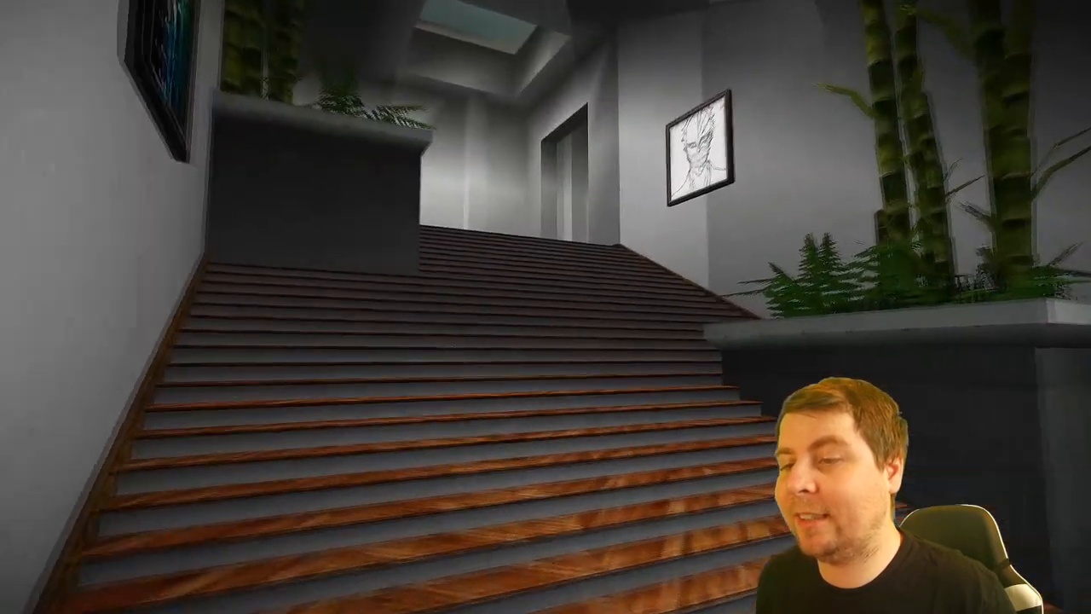
{"action": "mouse_move", "coordinate": [545, 307]}
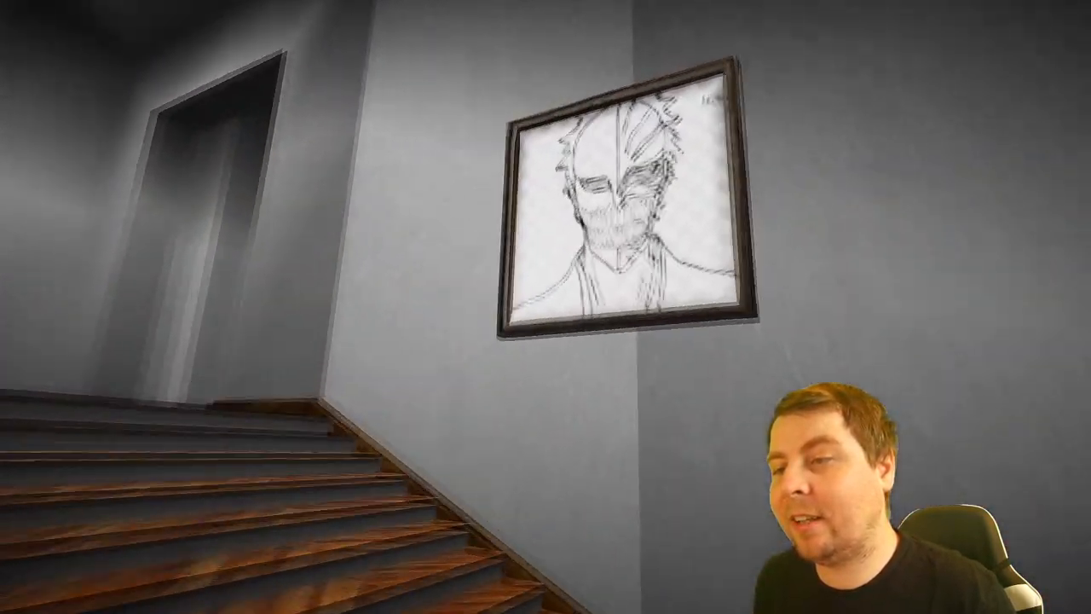
{"action": "mouse_move", "coordinate": [546, 307]}
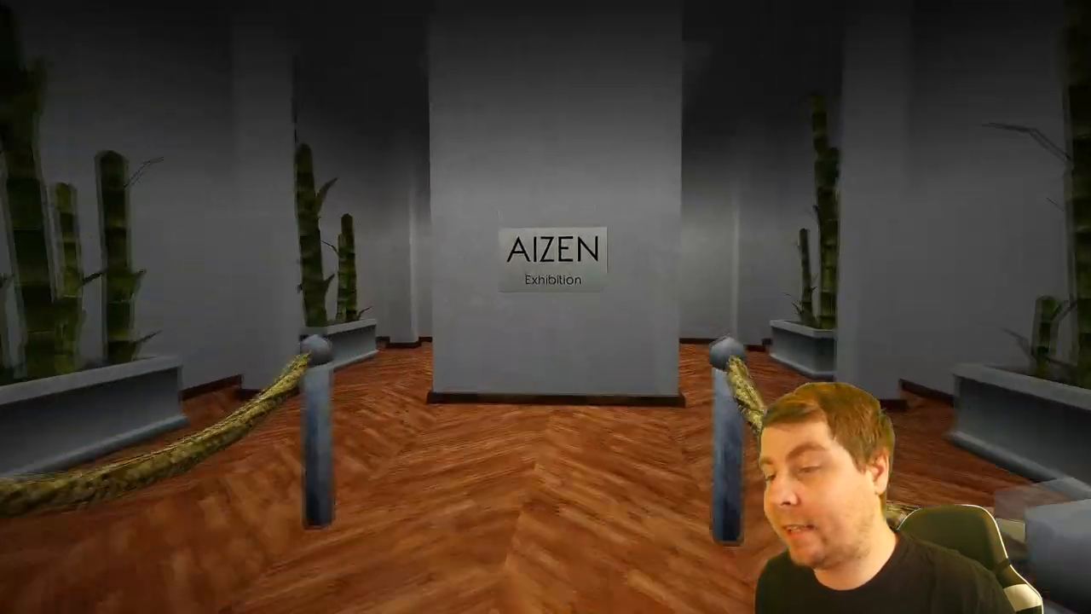
{"action": "key", "text": "w"}
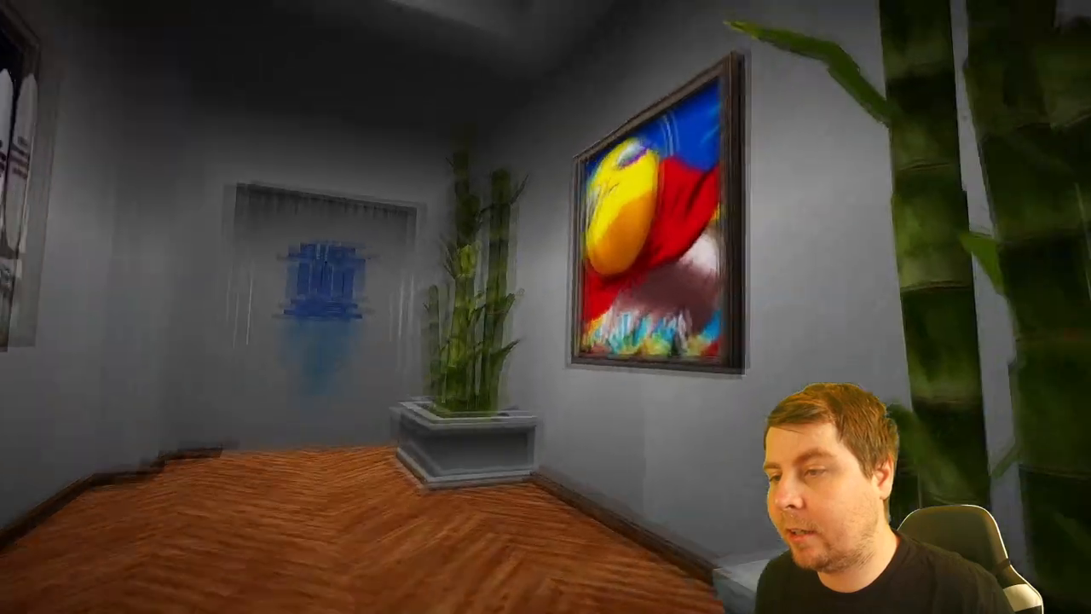
{"action": "mouse_move", "coordinate": [546, 307]}
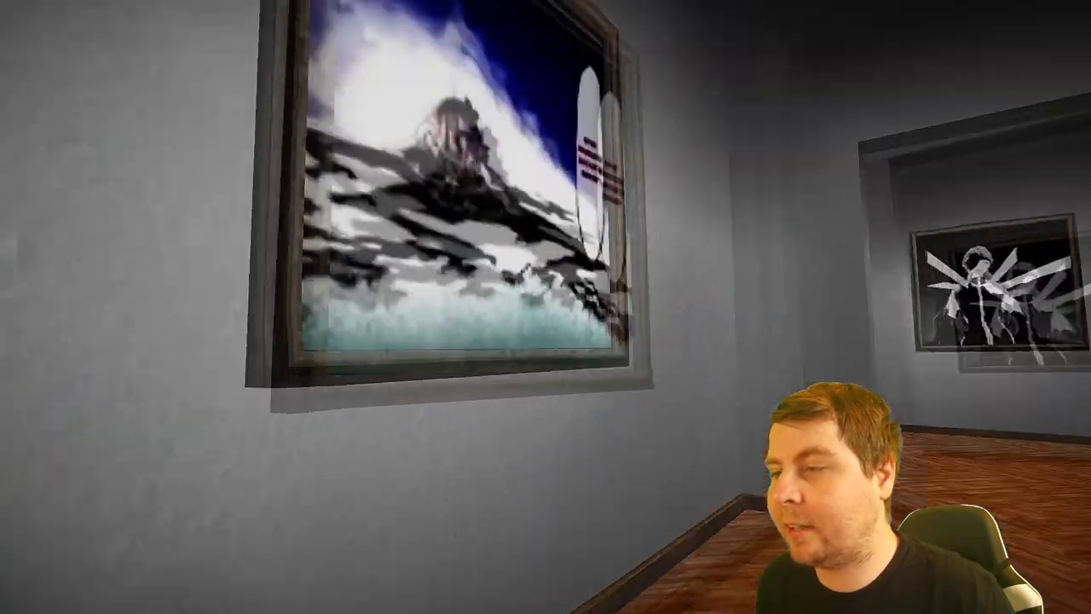
{"action": "mouse_move", "coordinate": [545, 307]}
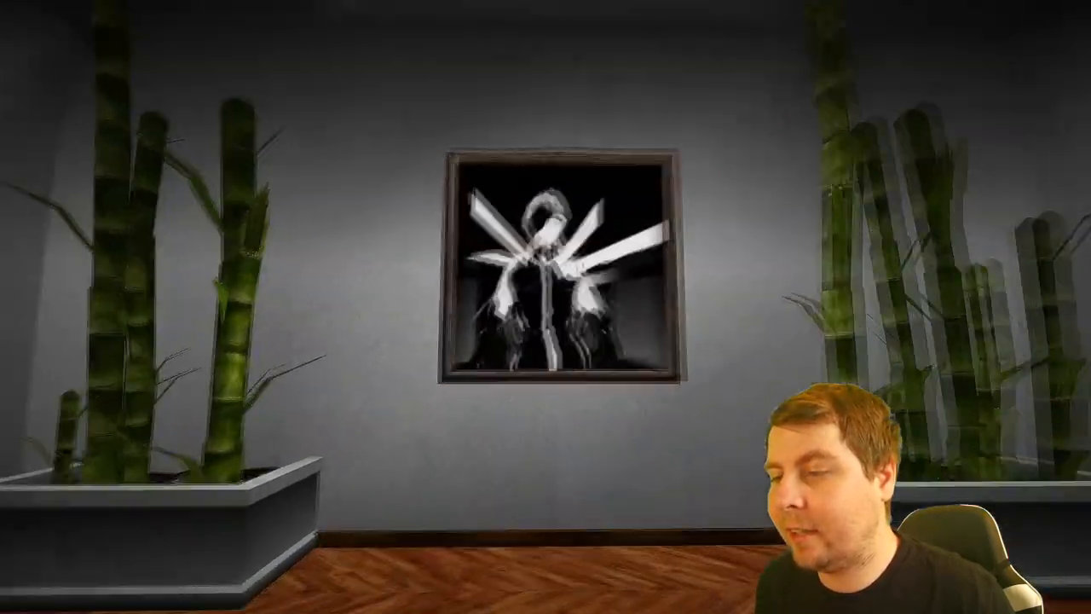